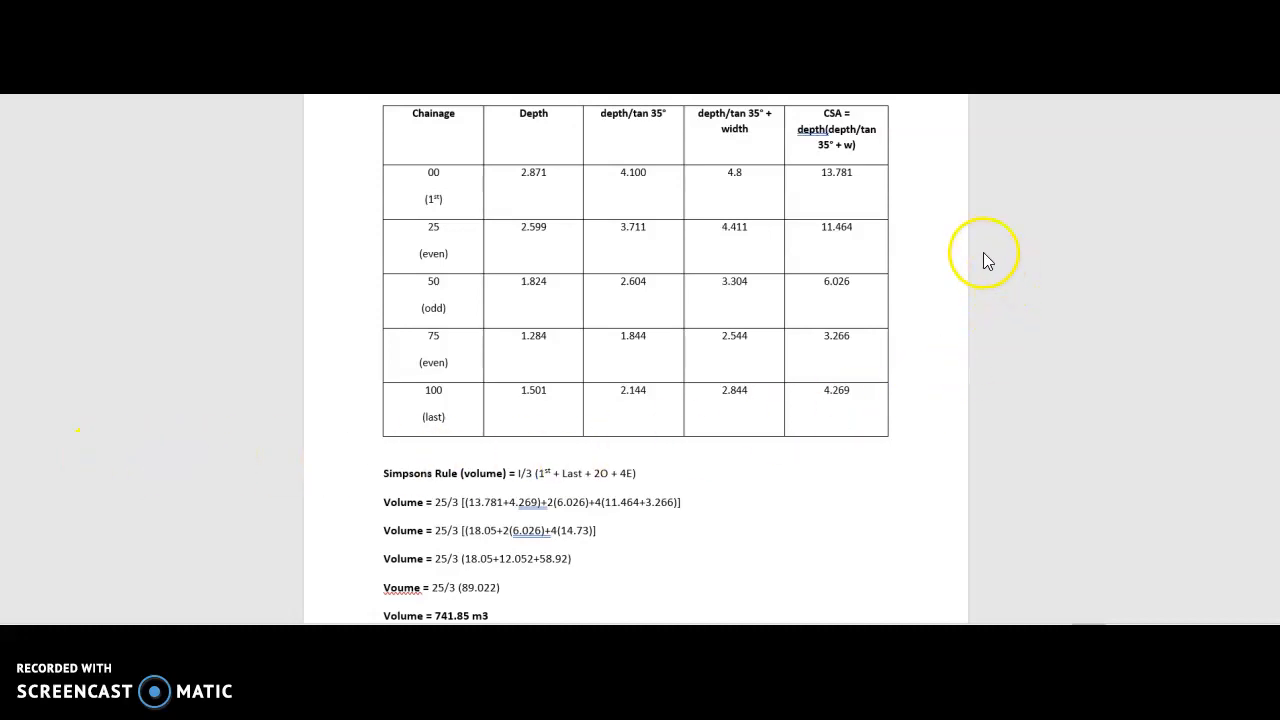
{"action": "mouse_move", "coordinate": [912, 334]}
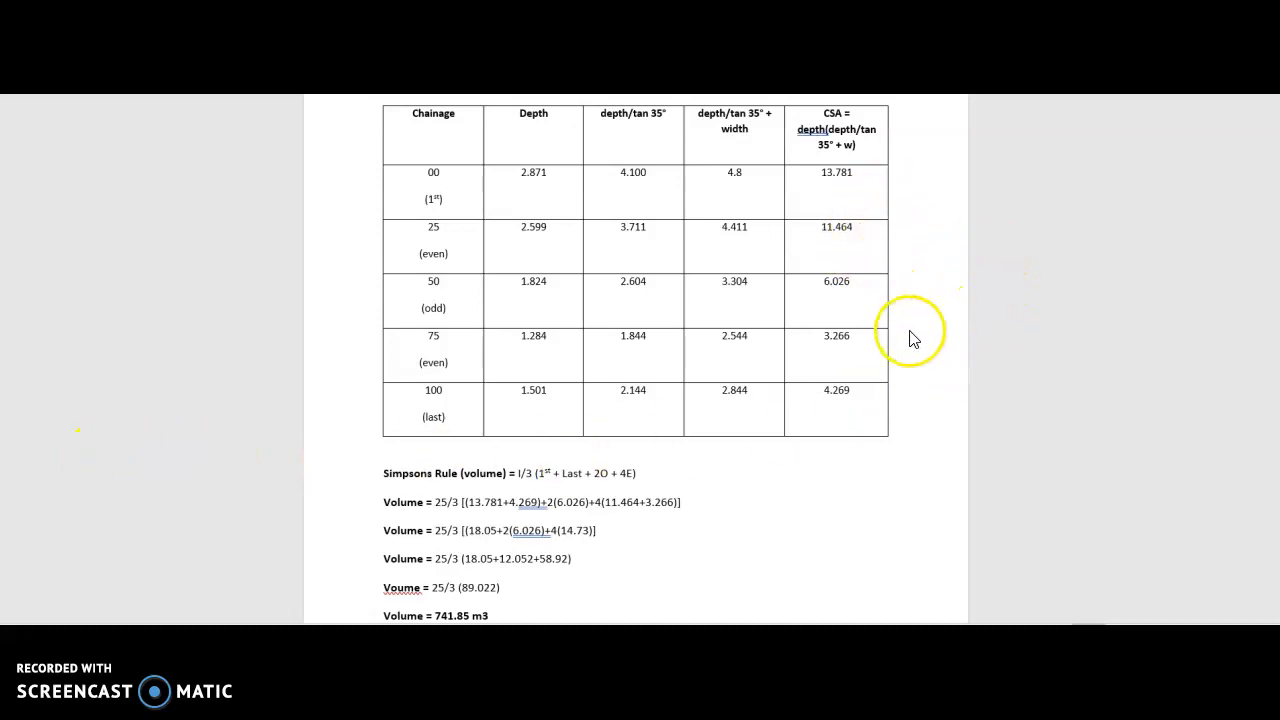
{"action": "mouse_move", "coordinate": [876, 270]}
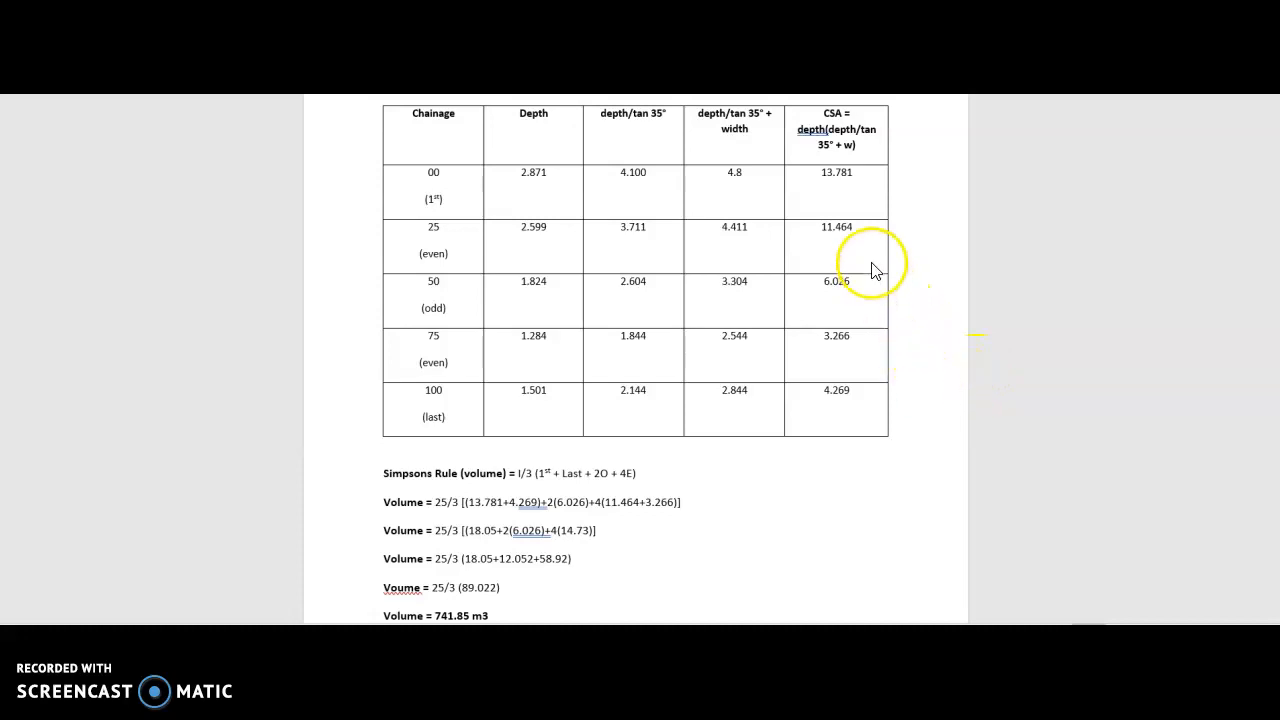
{"action": "mouse_move", "coordinate": [864, 190]}
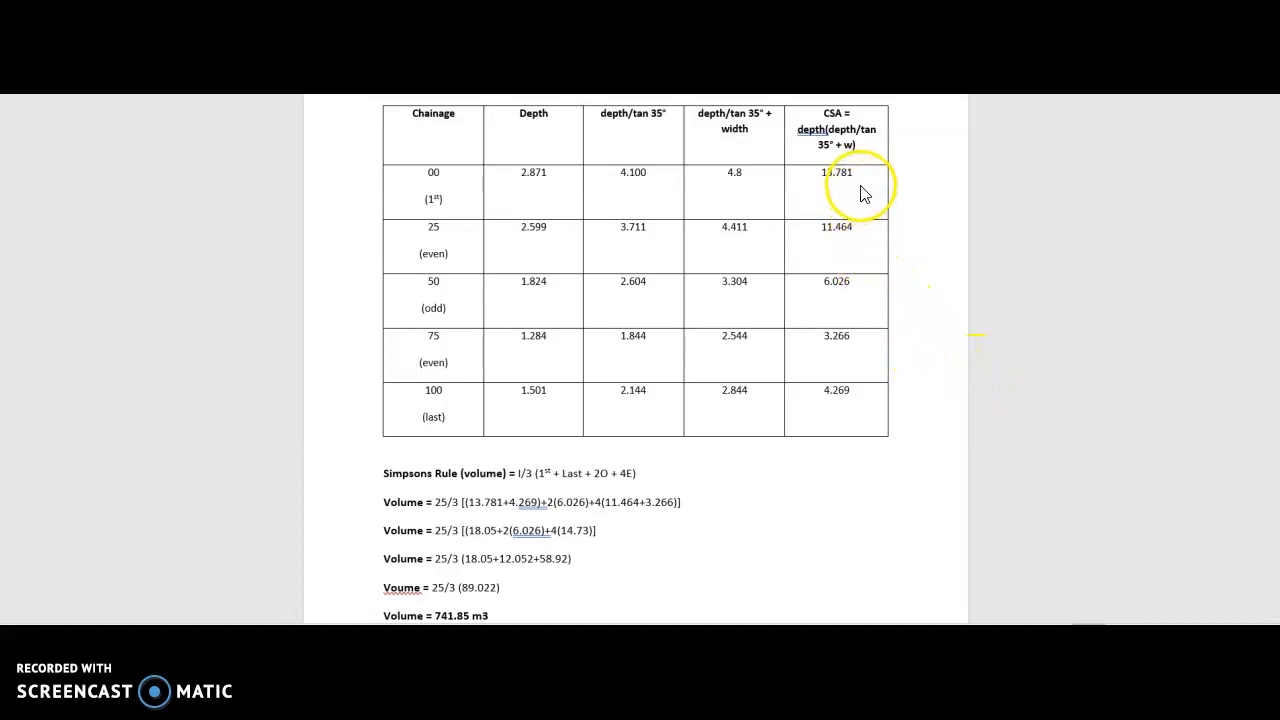
{"action": "mouse_move", "coordinate": [864, 362]}
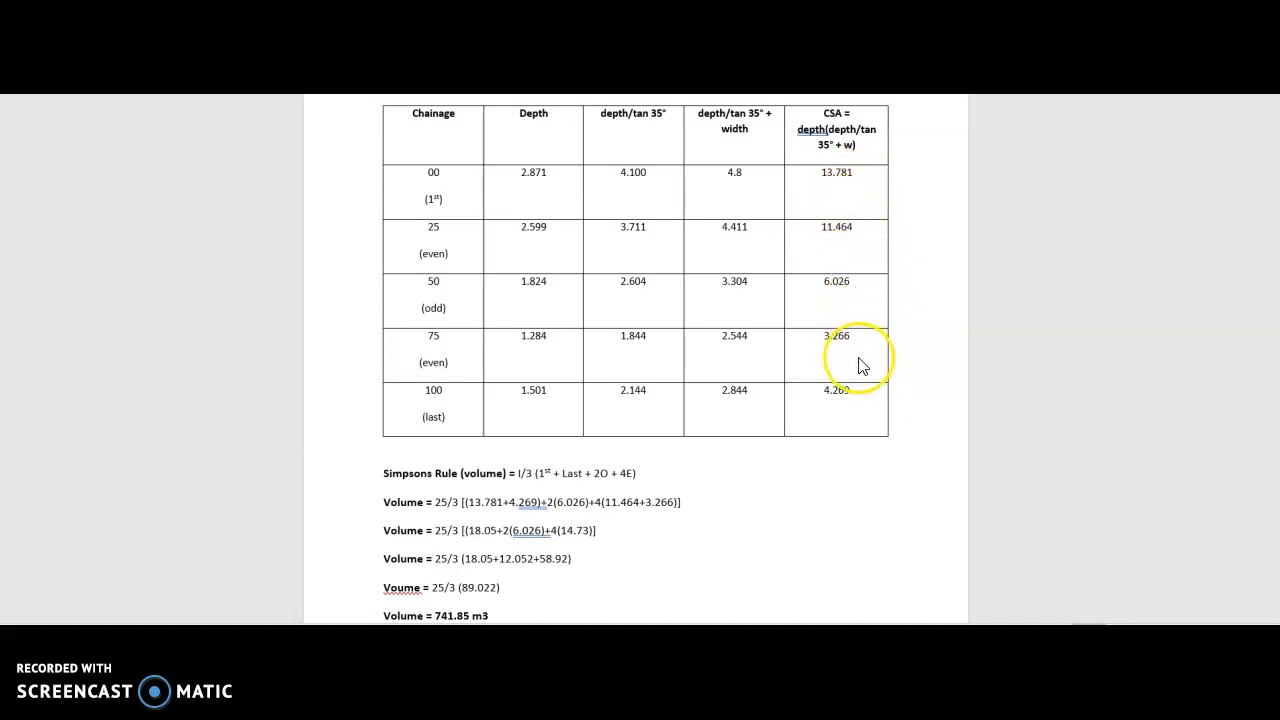
{"action": "mouse_move", "coordinate": [850, 412]}
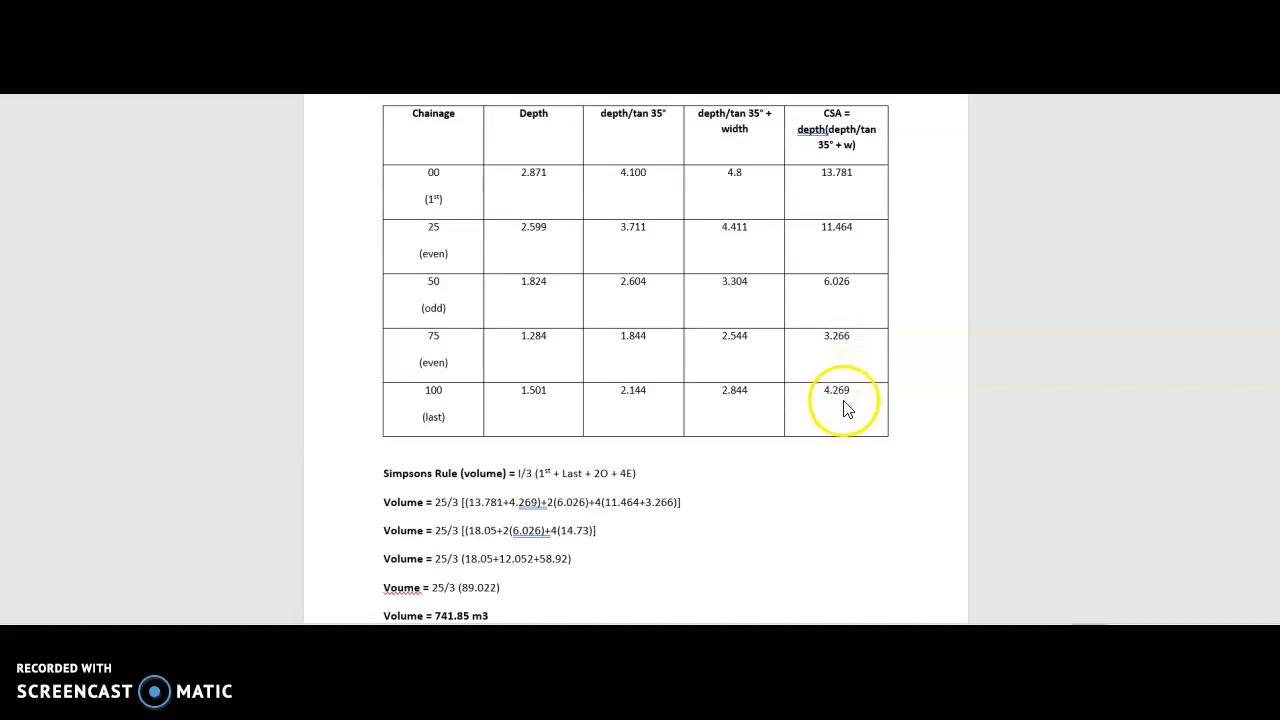
{"action": "mouse_move", "coordinate": [798, 496]}
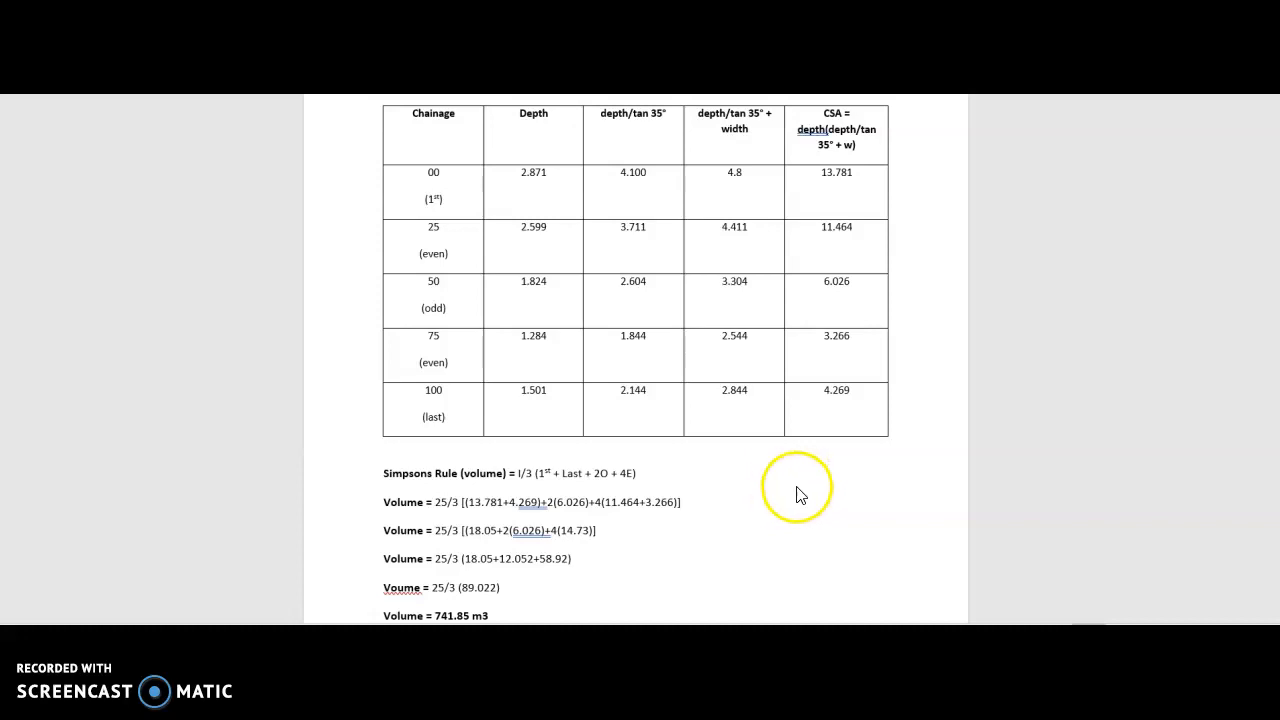
{"action": "mouse_move", "coordinate": [680, 490]}
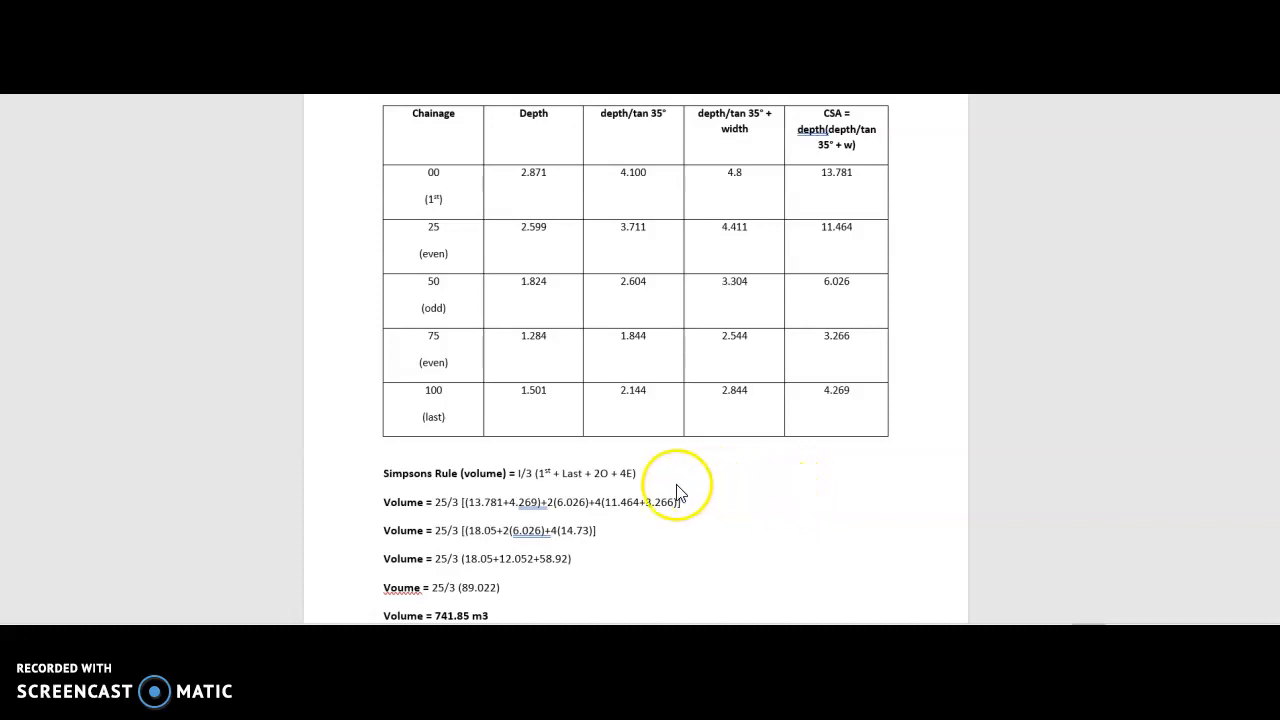
{"action": "mouse_move", "coordinate": [530, 480]}
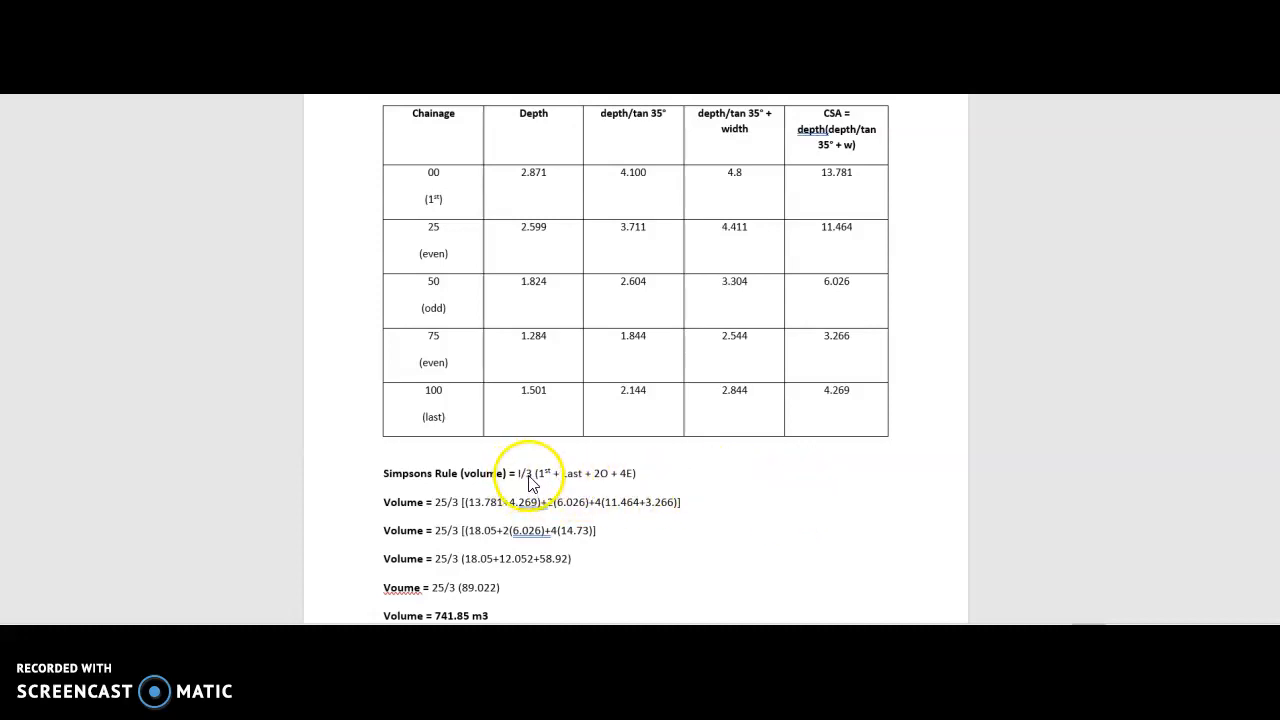
{"action": "mouse_move", "coordinate": [470, 204]}
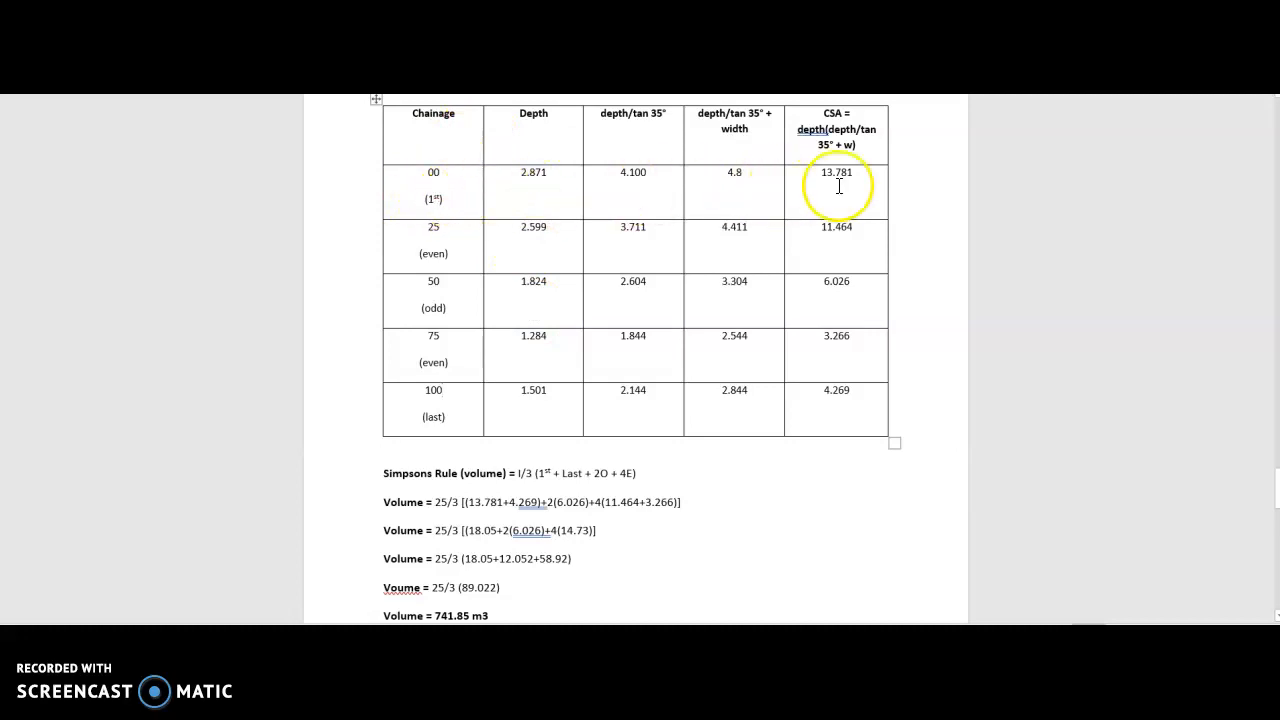
{"action": "mouse_move", "coordinate": [648, 388]}
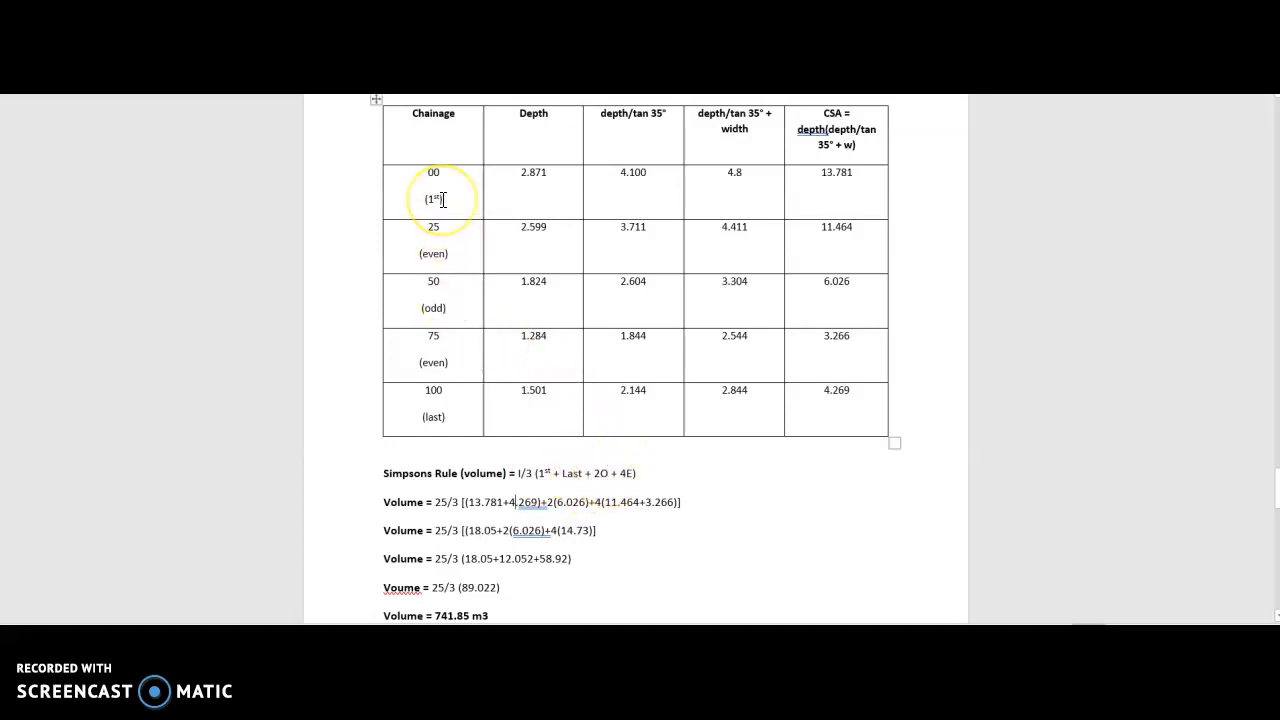
{"action": "mouse_move", "coordinate": [444, 200]}
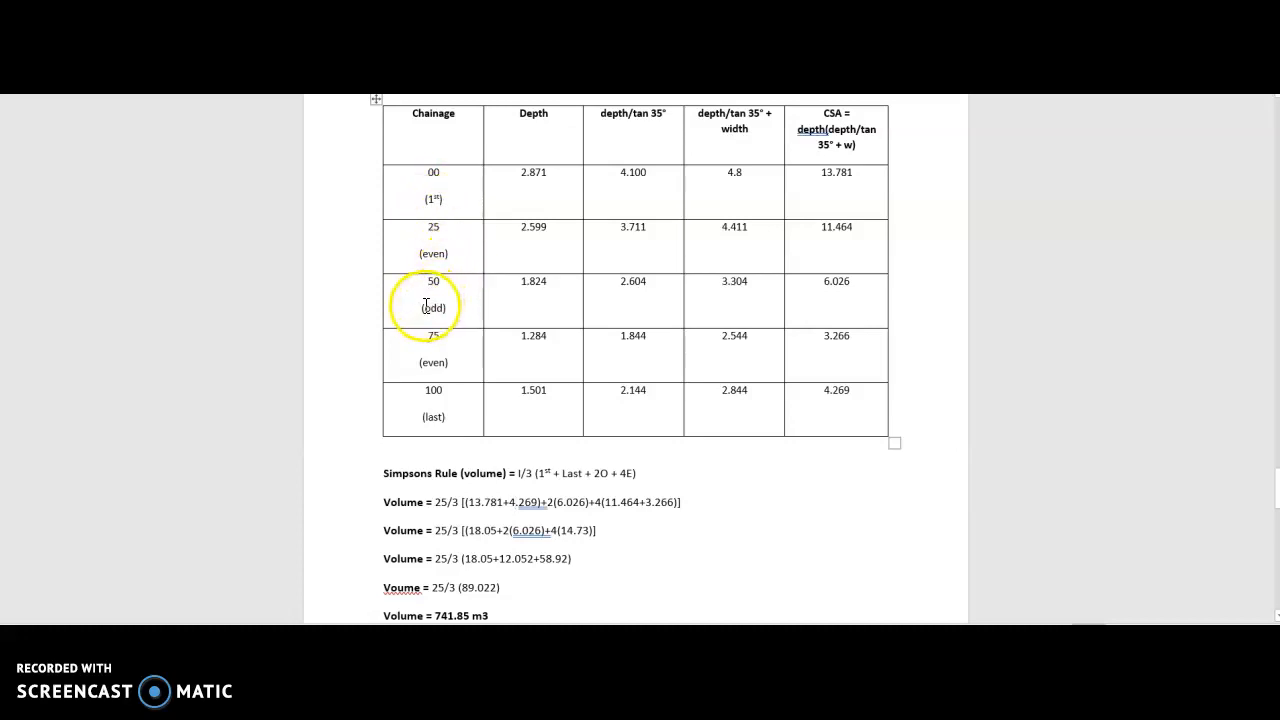
{"action": "mouse_move", "coordinate": [556, 504]}
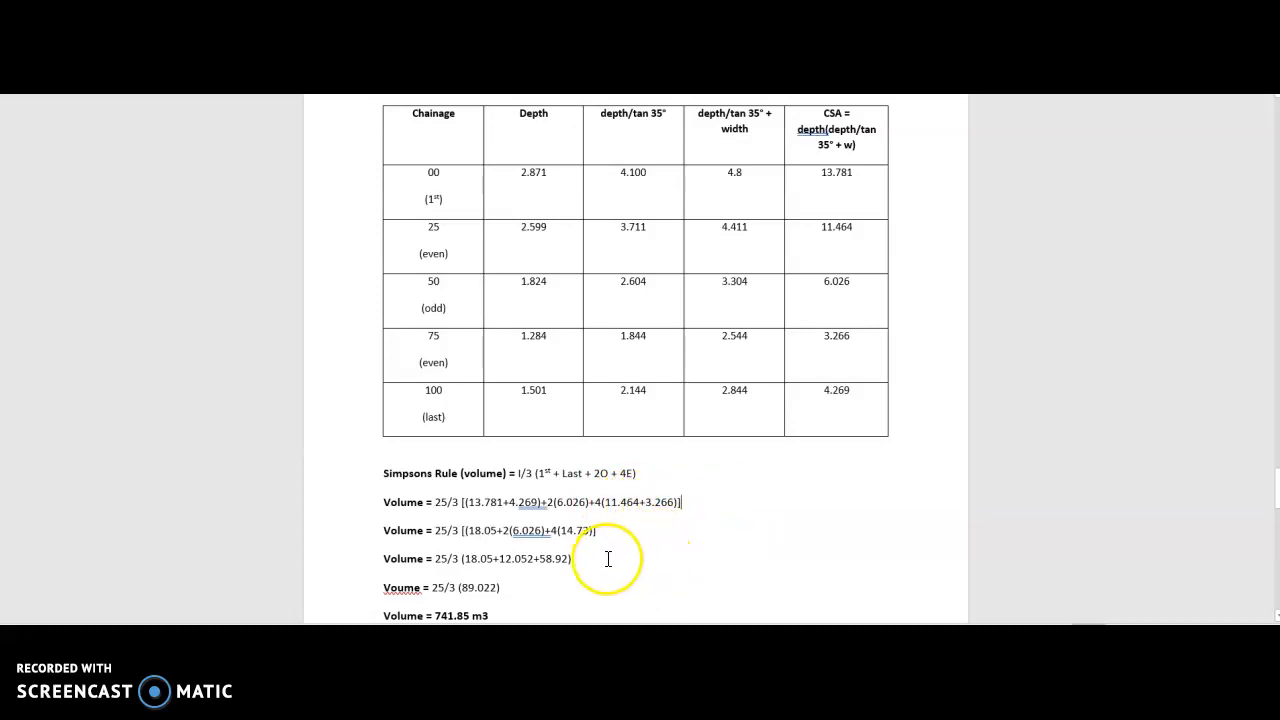
{"action": "mouse_move", "coordinate": [476, 498]}
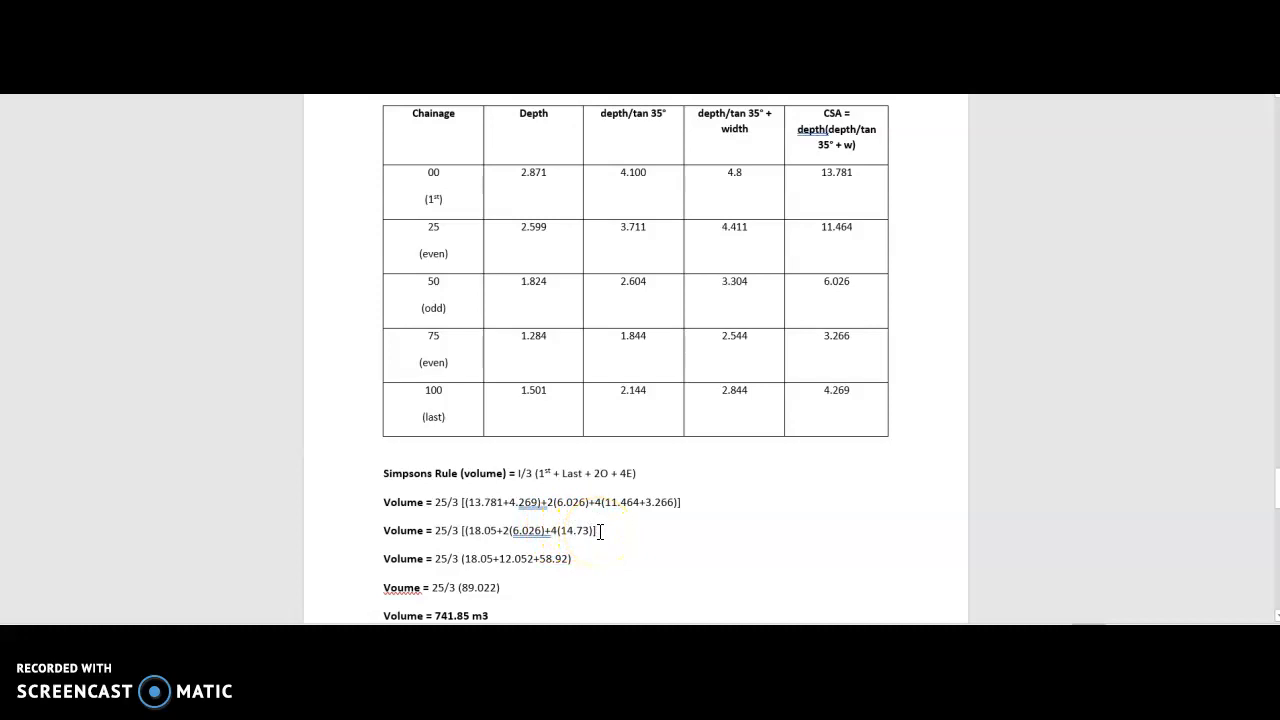
{"action": "mouse_move", "coordinate": [578, 560]}
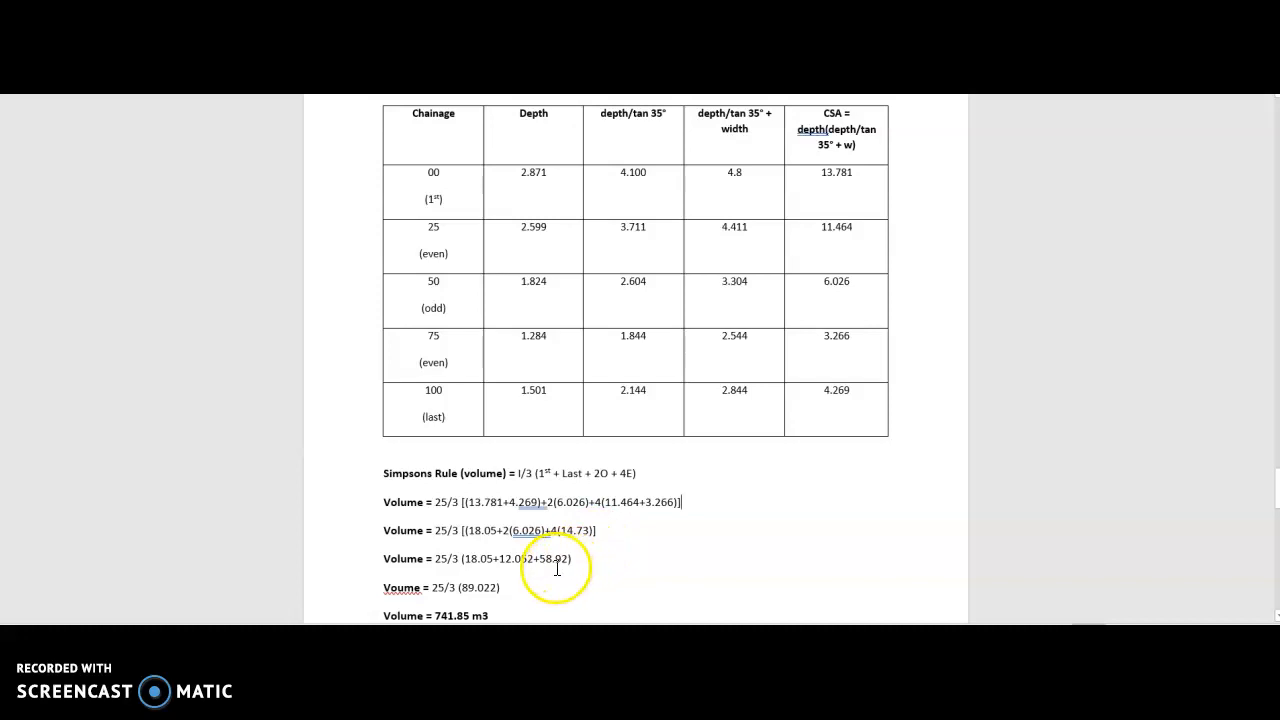
{"action": "mouse_move", "coordinate": [528, 592]}
{"action": "type", "text": "l"}
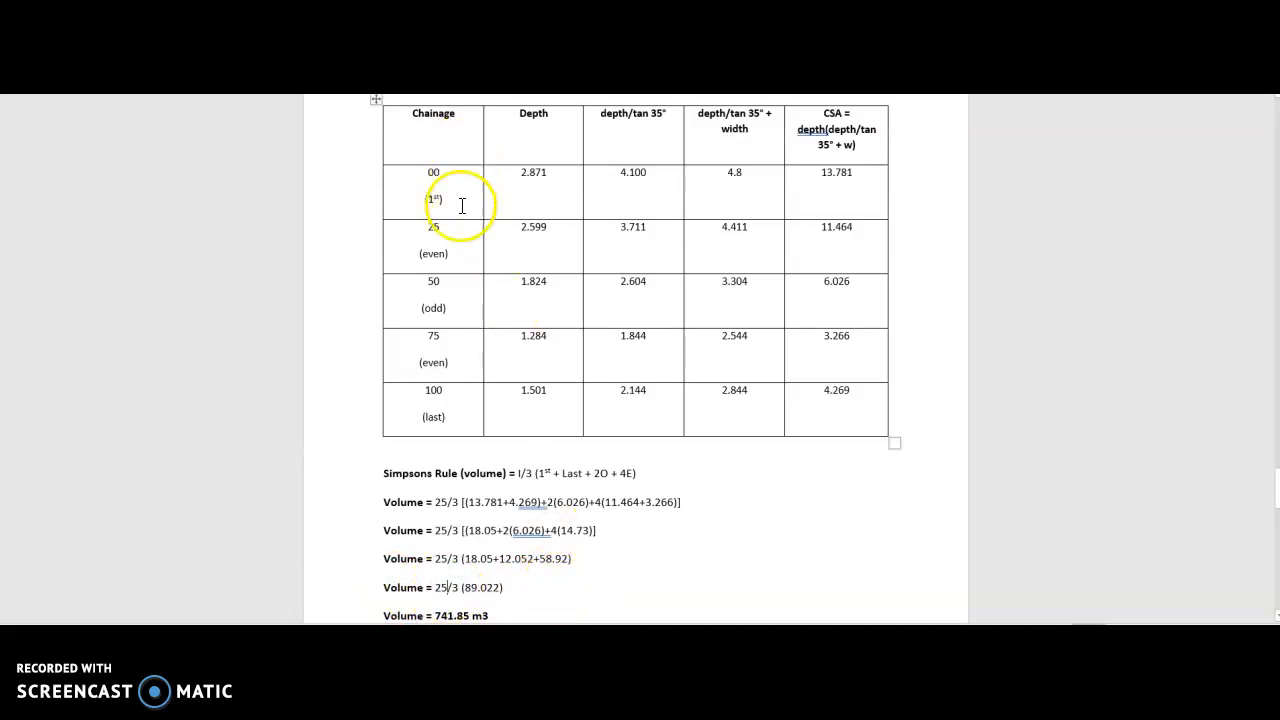
{"action": "mouse_move", "coordinate": [538, 588]}
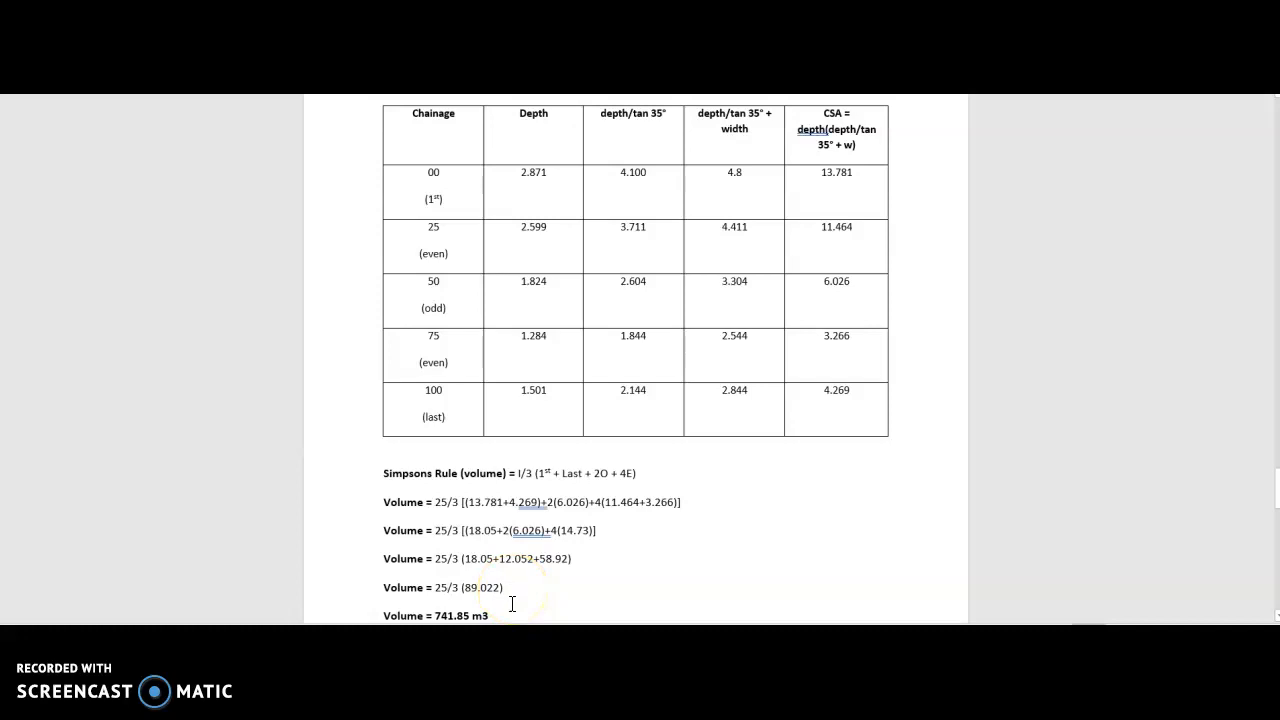
{"action": "mouse_move", "coordinate": [500, 612]}
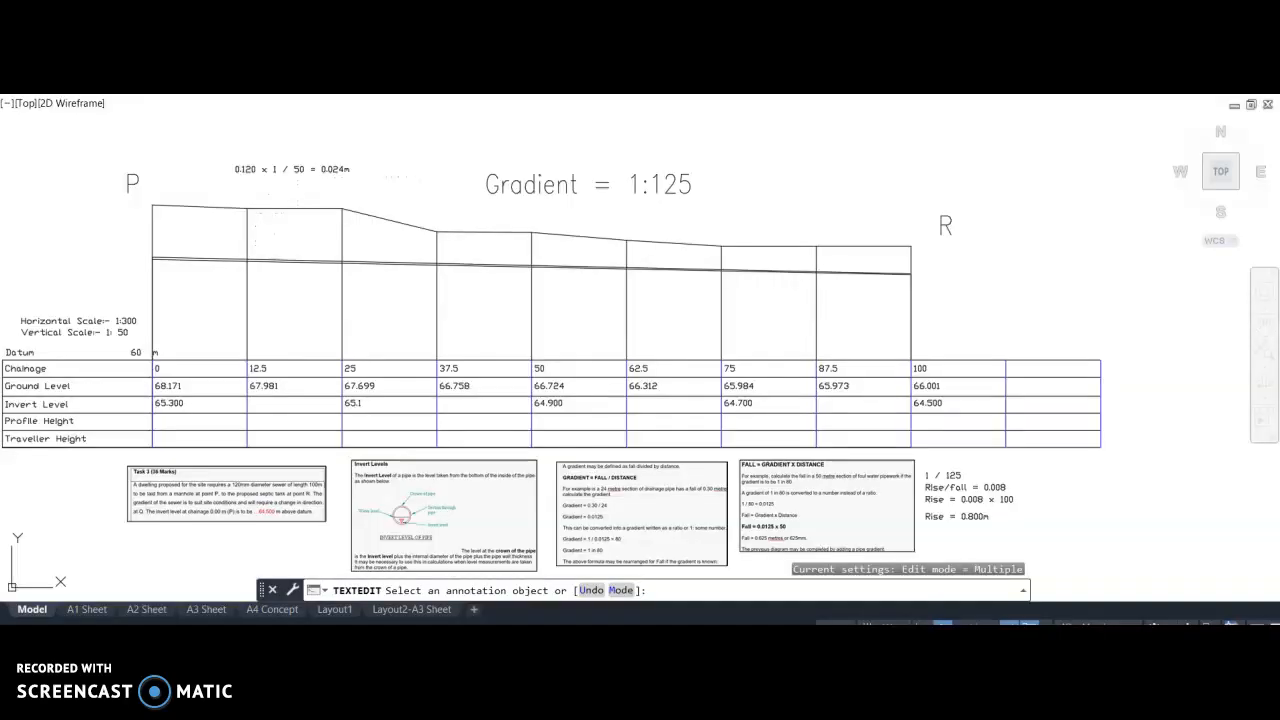
{"action": "mouse_move", "coordinate": [548, 244]}
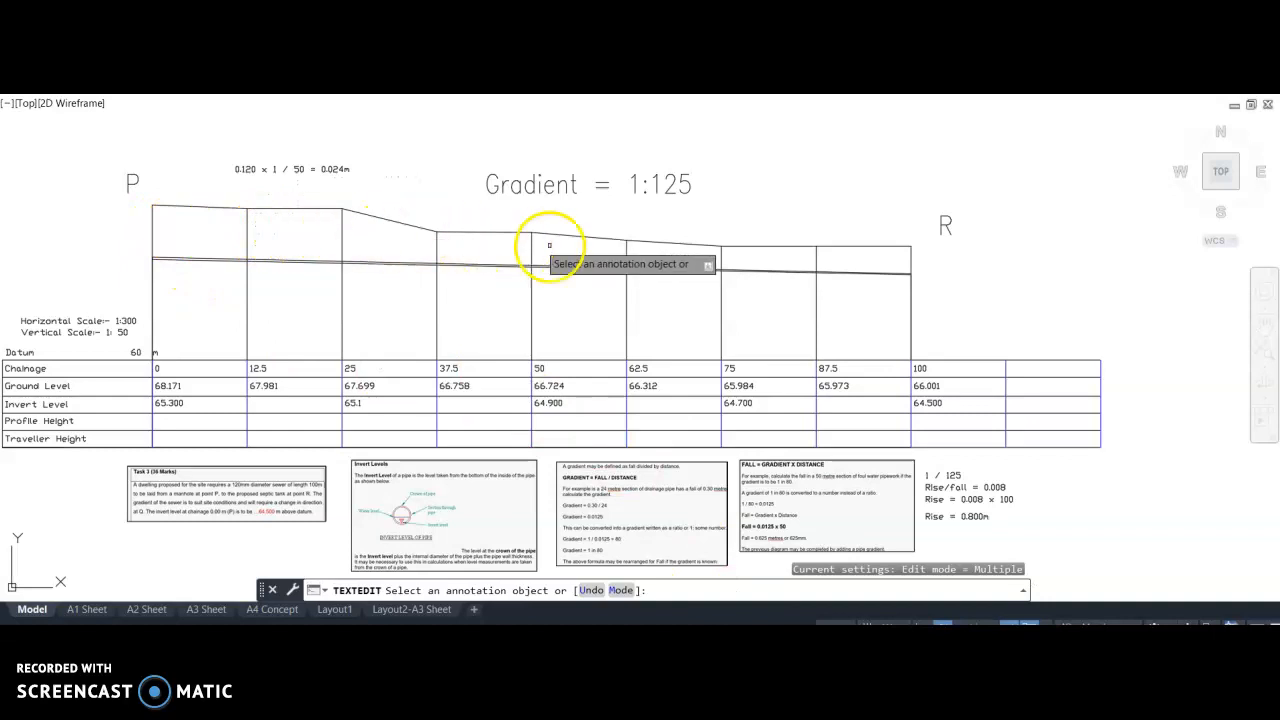
{"action": "mouse_move", "coordinate": [512, 256]}
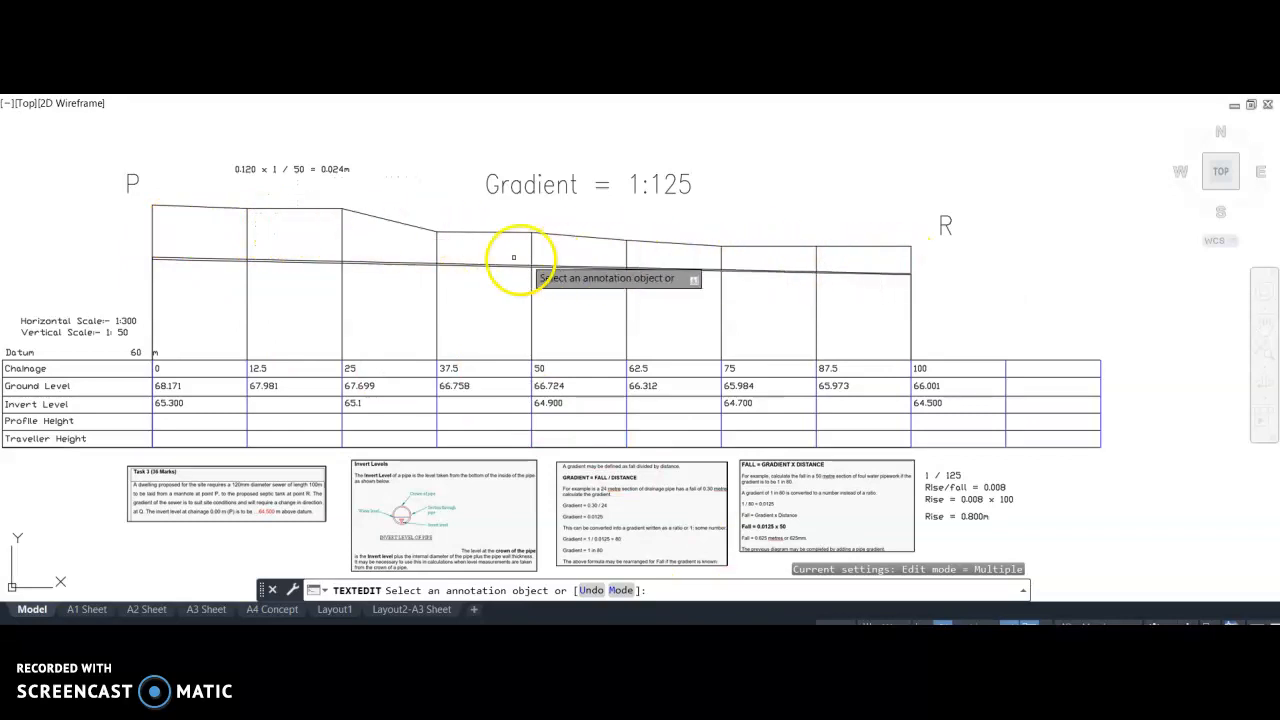